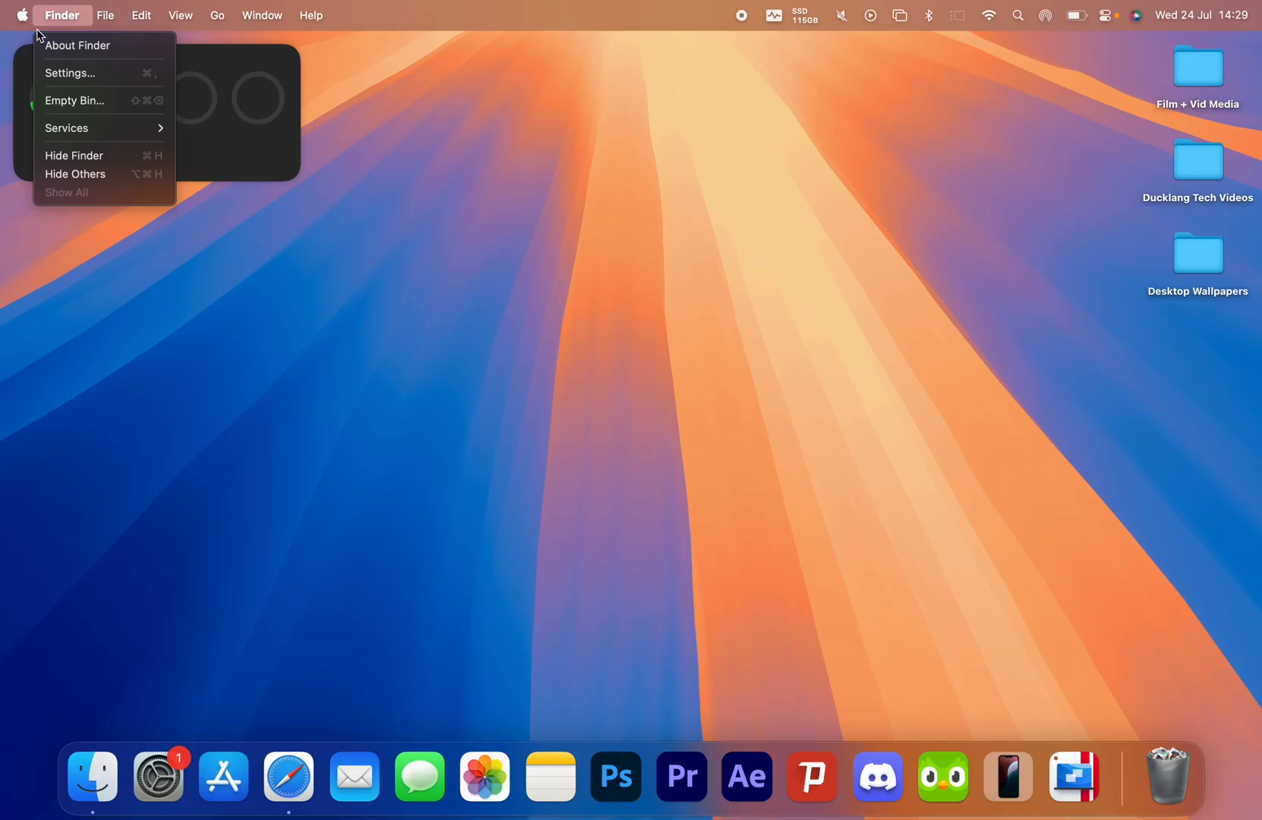
- Open the About Finder window to show Finder version 15.0 and Apple's copyright
{"action": "left_click", "coordinate": [78, 44]}
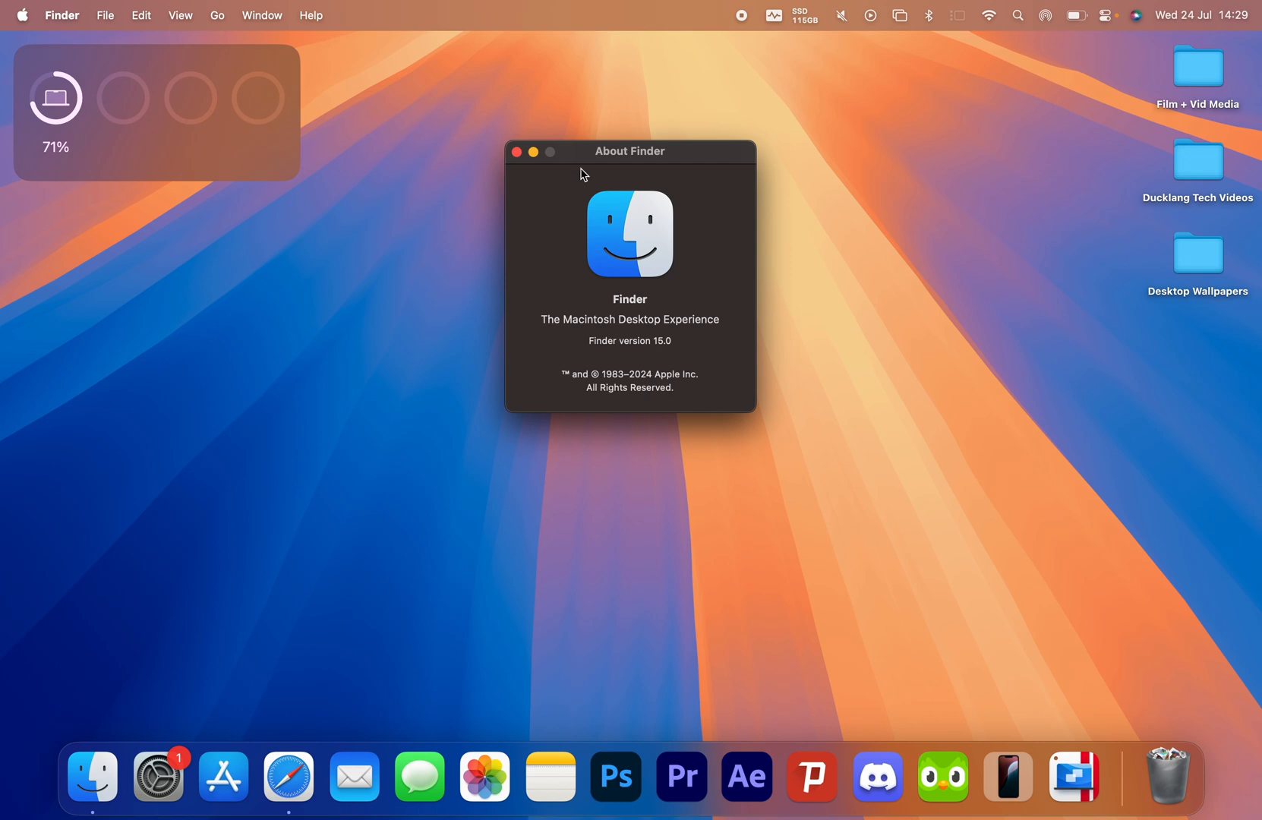